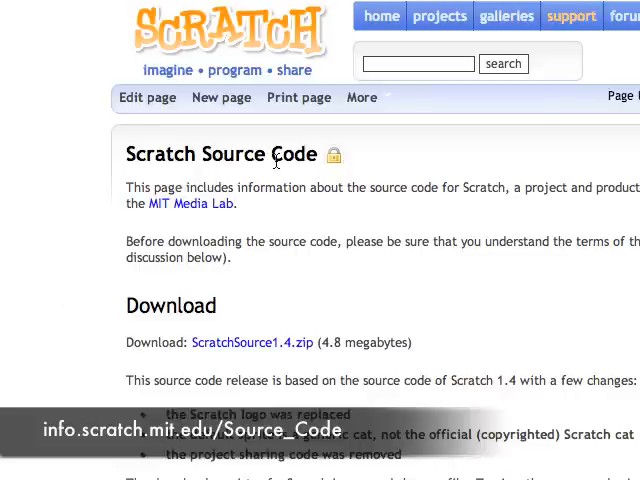
mouse_move(240, 342)
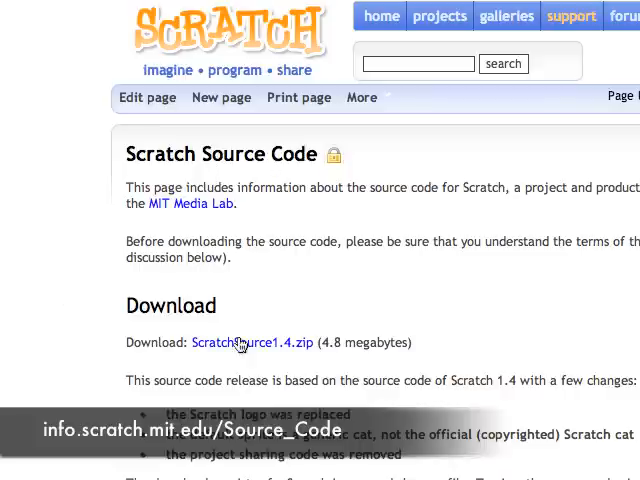
mouse_move(240, 342)
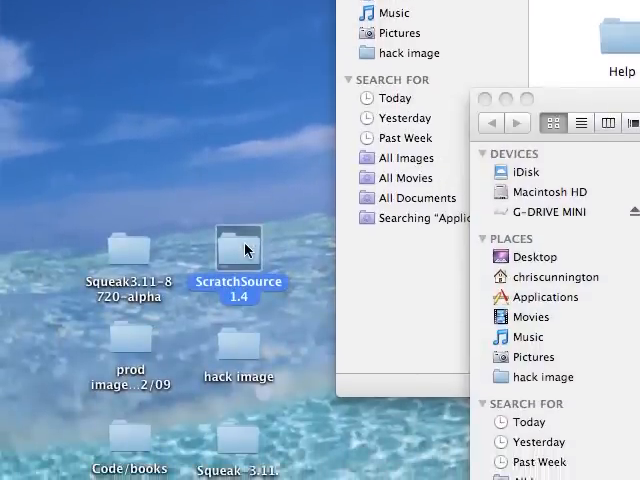
Open the ScratchSource 1.4 folder and launch Scratch with Squeak.image, showing the cat sprite
double_click(239, 240)
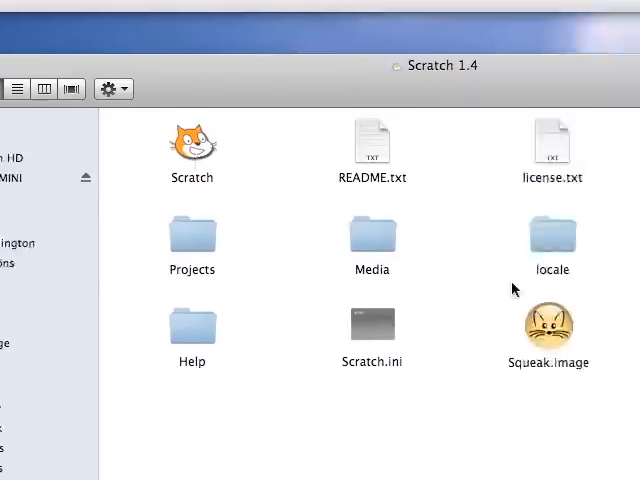
click(548, 328)
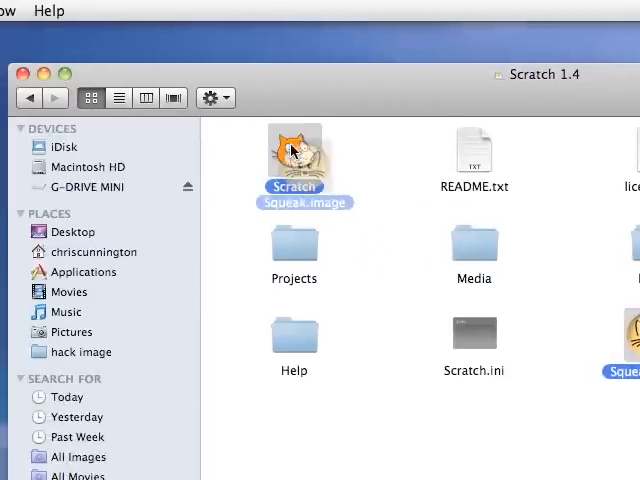
double_click(294, 150)
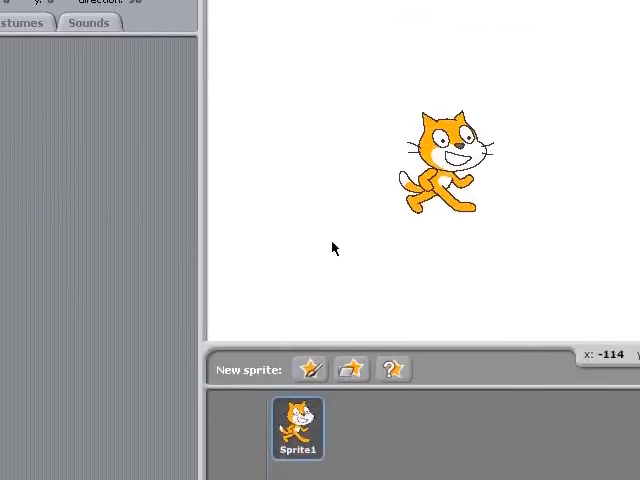
Run ScratchSourceCode1.4.image with the Scratch app, opening the Workspace and code browser
click(78, 11)
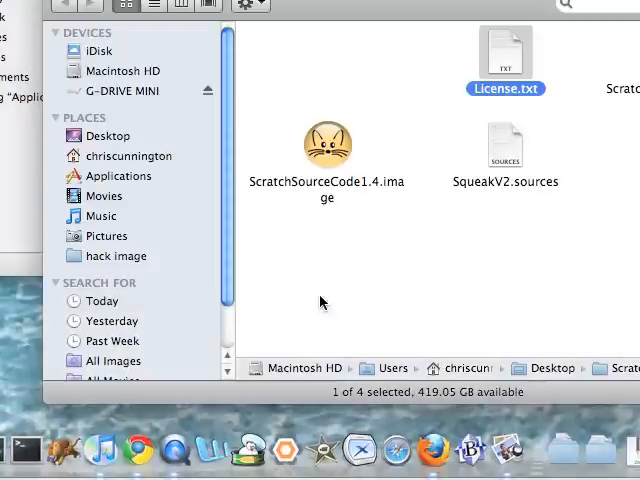
double_click(324, 143)
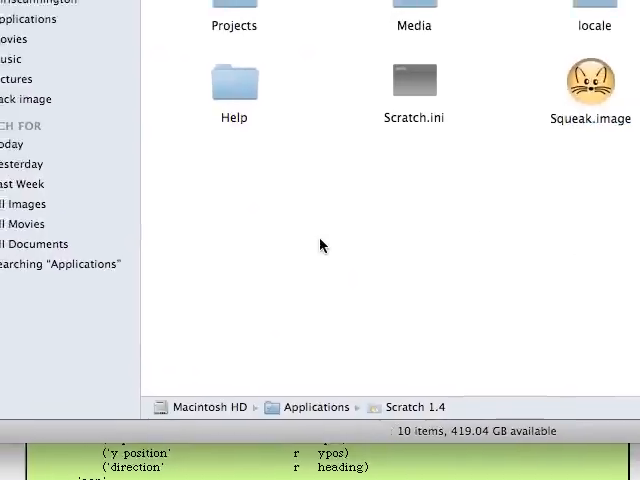
double_click(590, 80)
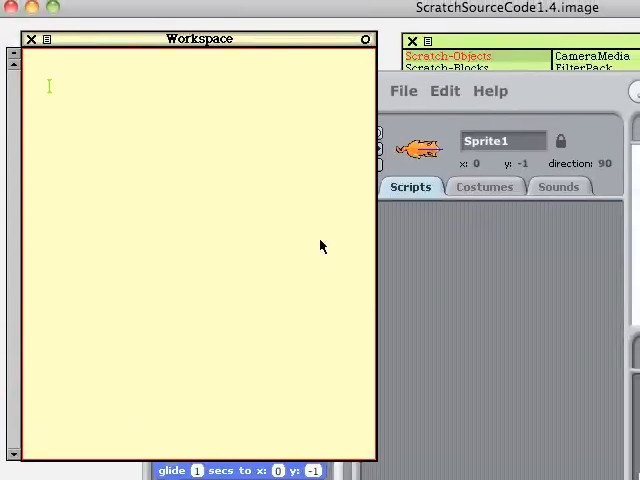
Enter 'MoviePlayerMorph new openInWorld' into the Workspace
text(MoviePla)
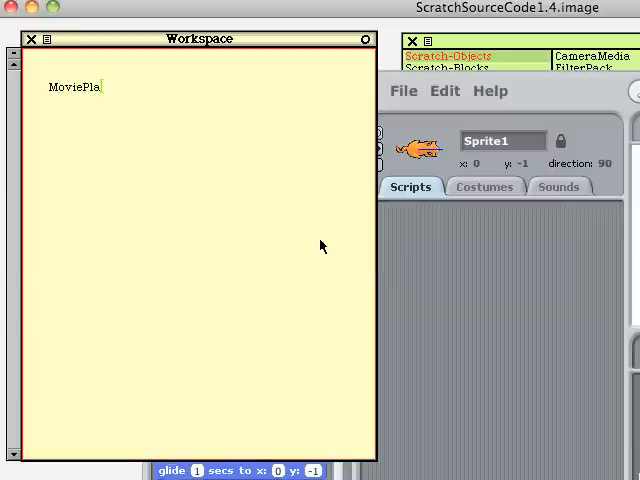
text(yerMorph)
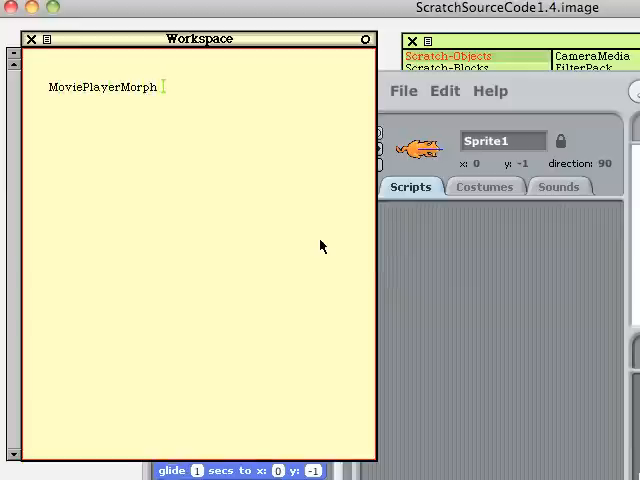
text(new openInWorld)
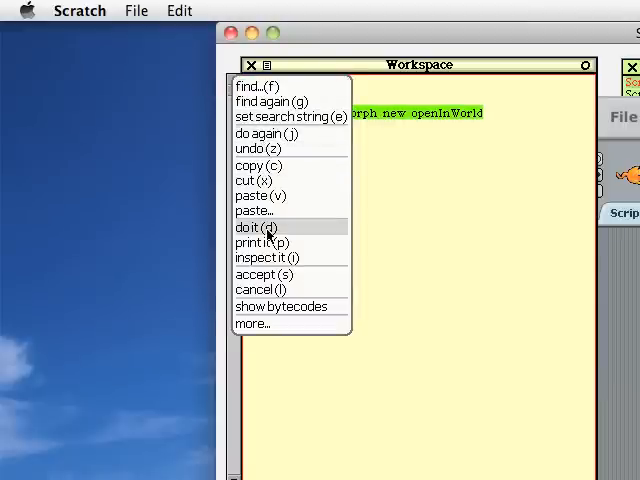
click(248, 228)
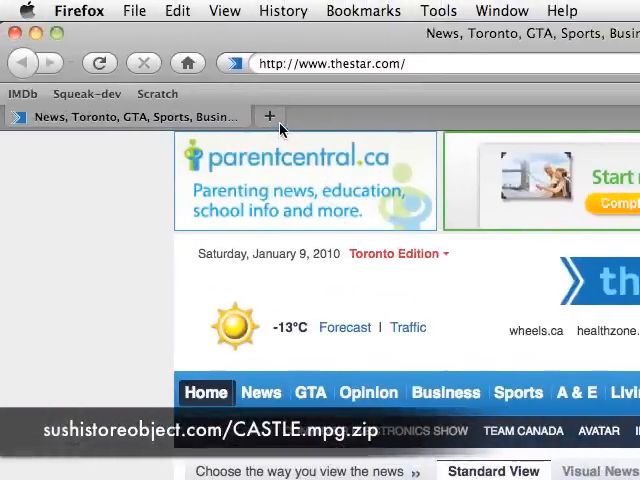
Download CASTLE.mpg.zip from sushistoreobject.com, expand it with StuffIt Expander, and open CASTLE.mpg
click(269, 116)
text(sushistoreobject)
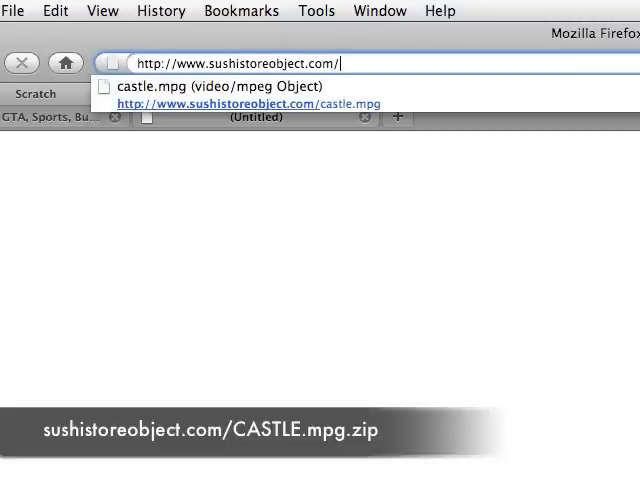
text(CAs)
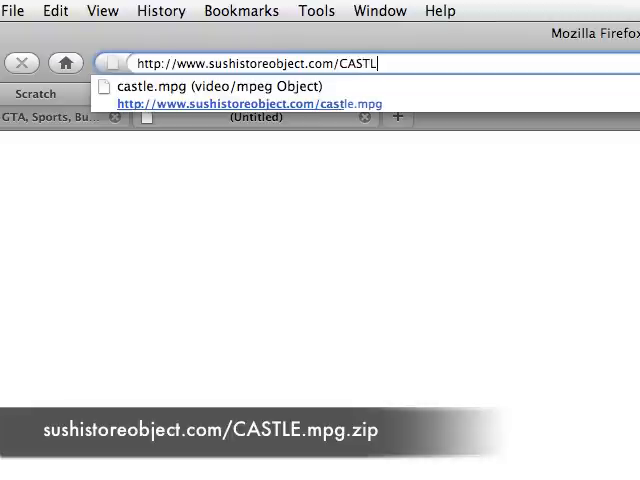
text(.m)
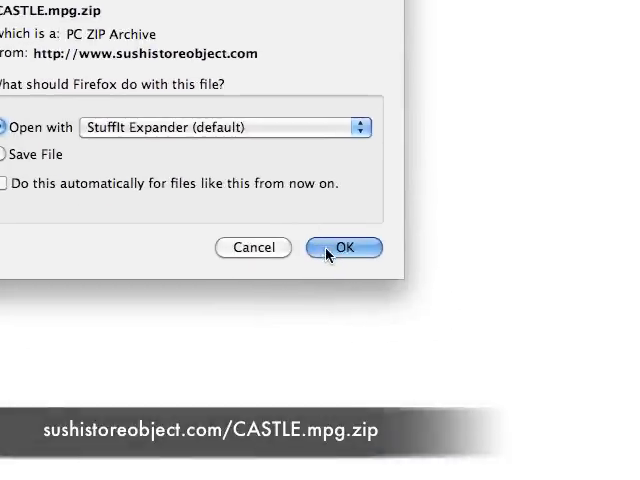
click(343, 247)
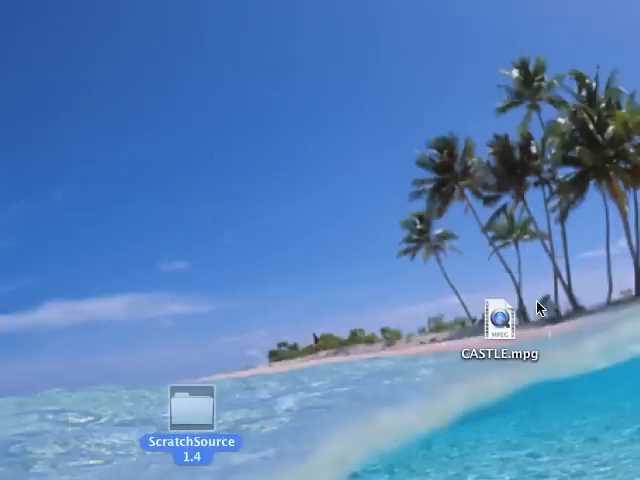
double_click(191, 405)
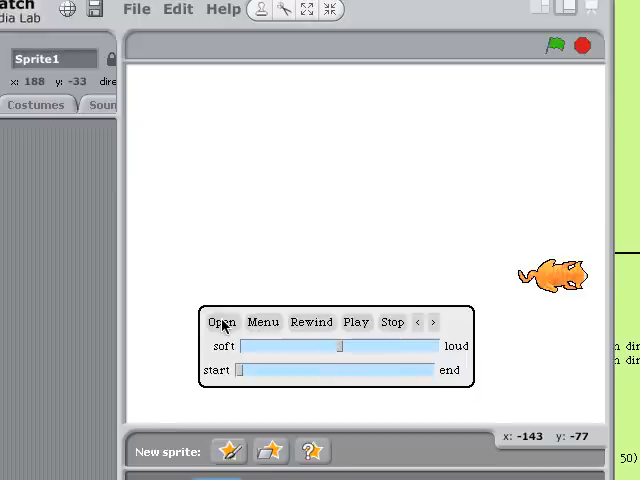
Load CASTLE.mpg into the stage's movie player and play it
click(220, 321)
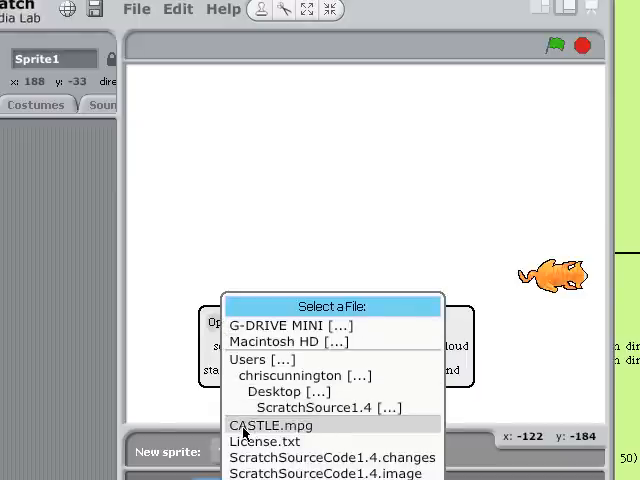
double_click(269, 425)
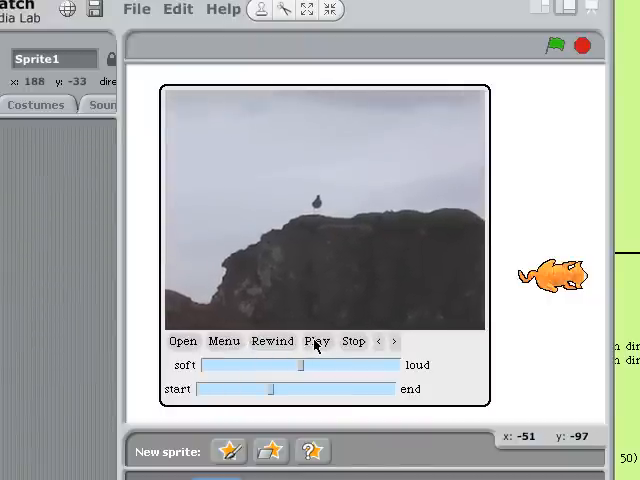
click(317, 341)
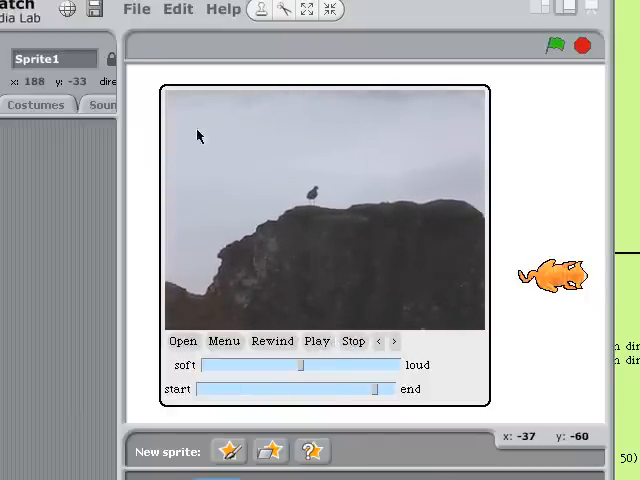
click(92, 9)
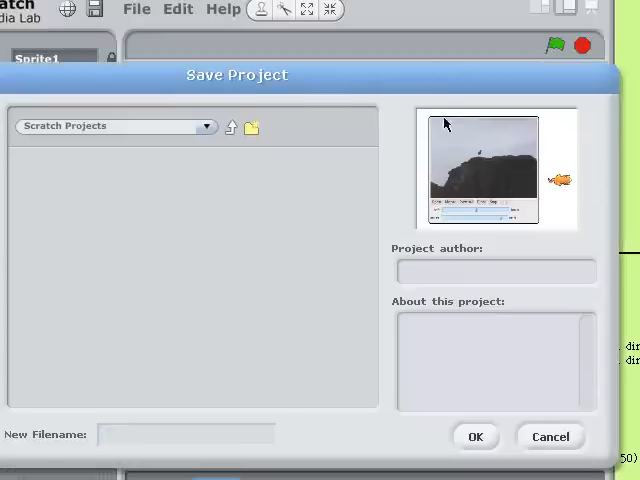
Save the project as MyMovieInScratch with author Gandy and About 'Added a movie.'
text(Gandy)
text(Added a movie.)
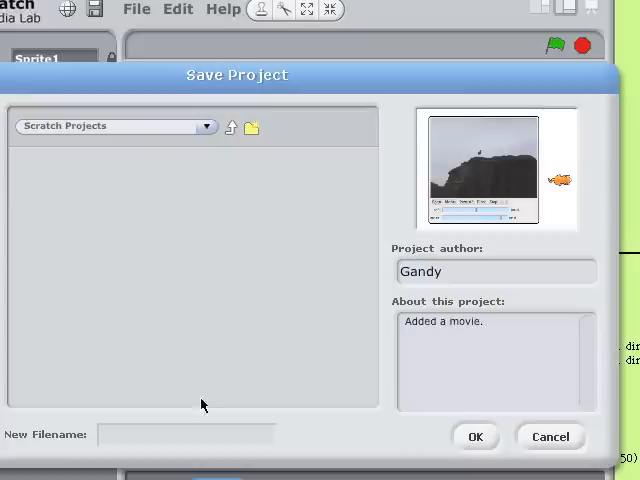
text(MyMovien)
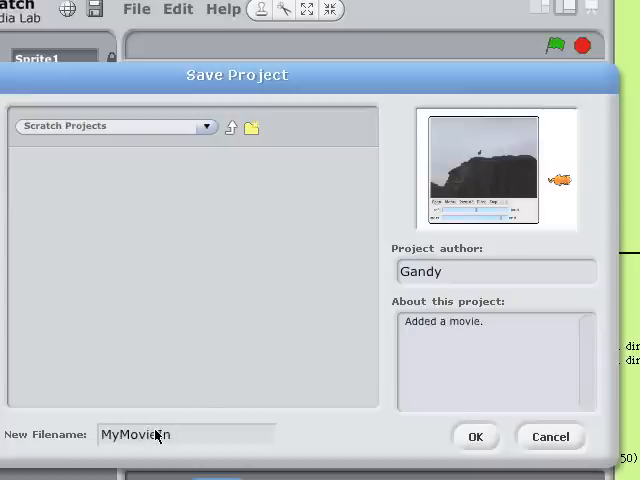
text(Scratch)
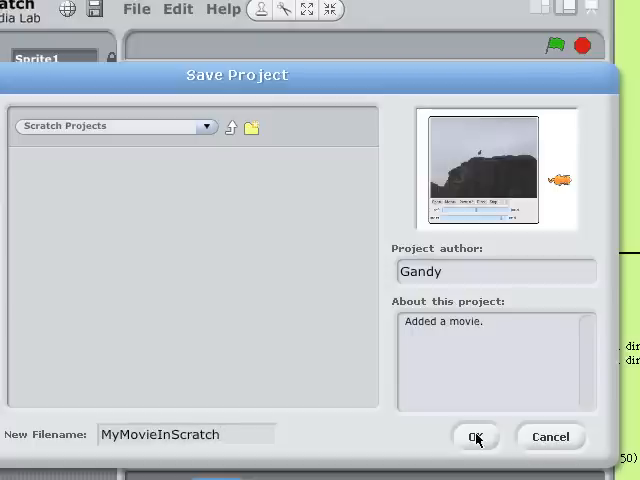
click(476, 437)
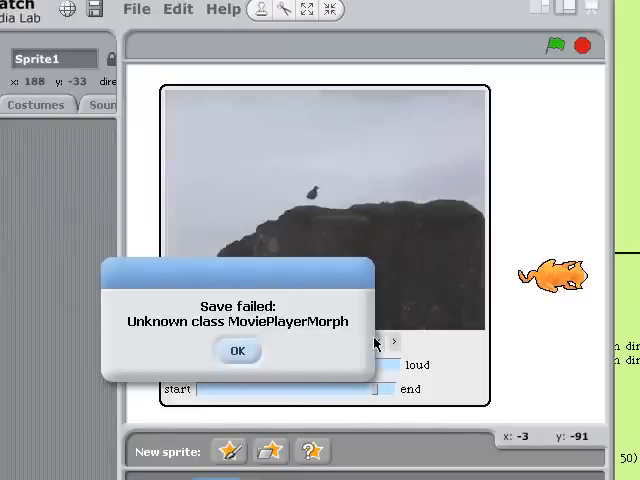
Dismiss the save-failed alert and select MoviePlayerMorph in the Workspace
click(238, 351)
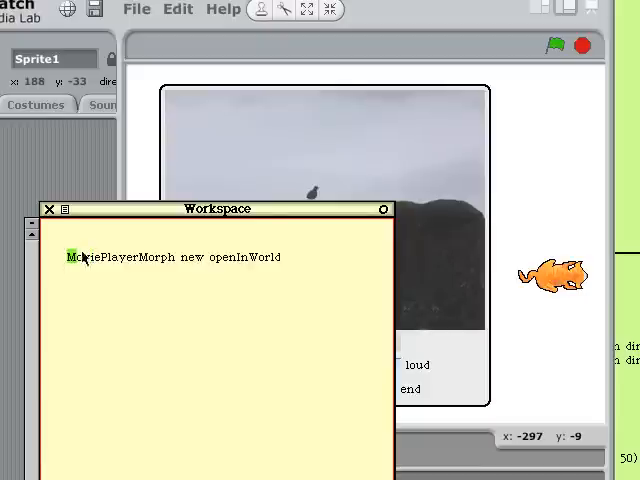
double_click(120, 257)
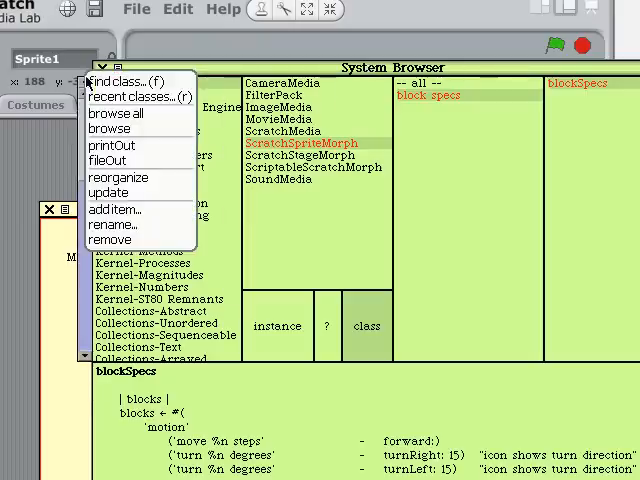
Find class MoviePlayerMorph in the System Browser and view its addButtonRow method
click(120, 81)
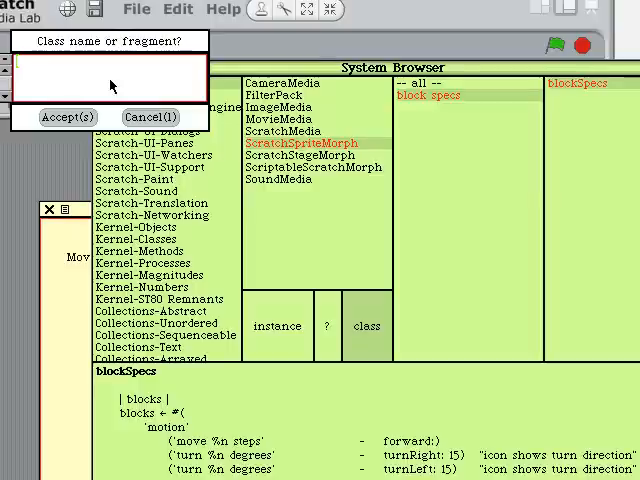
text(Movie)
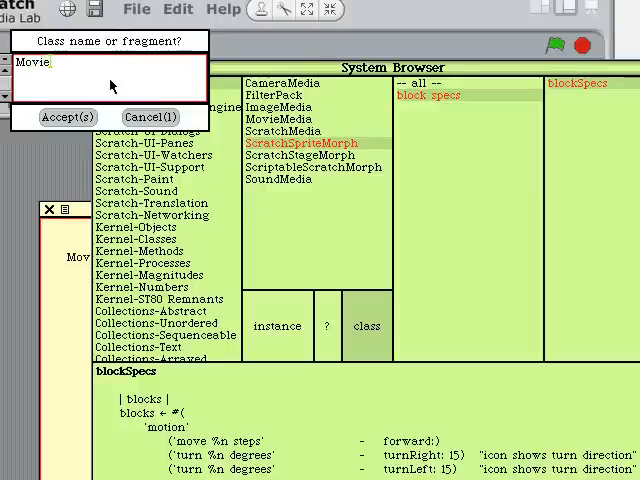
text(PlayerMorph)
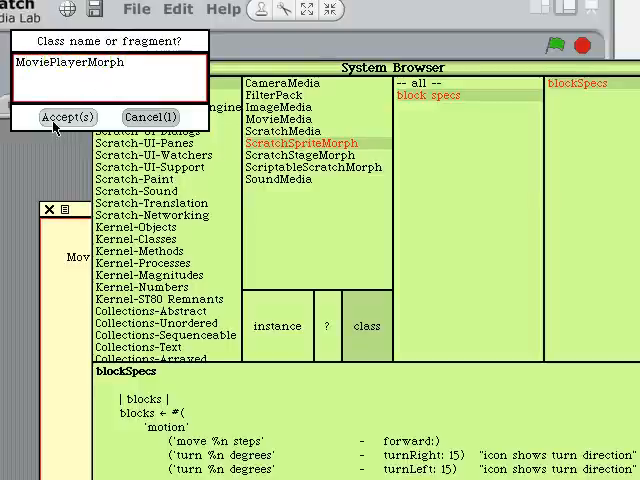
click(68, 117)
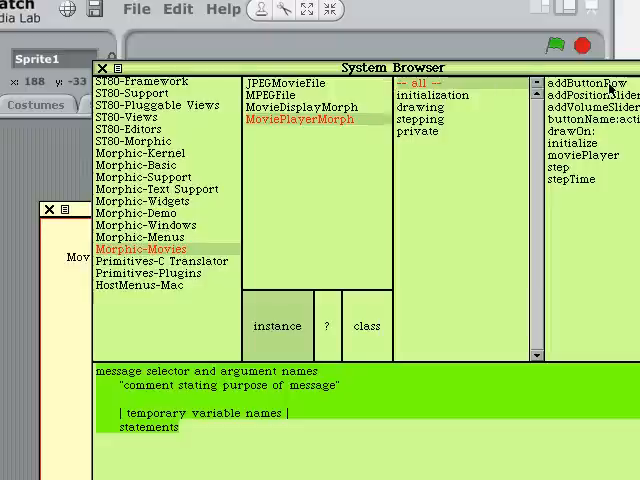
click(585, 81)
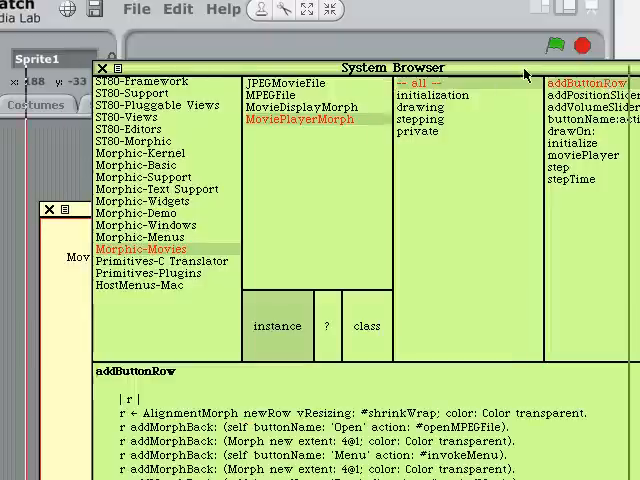